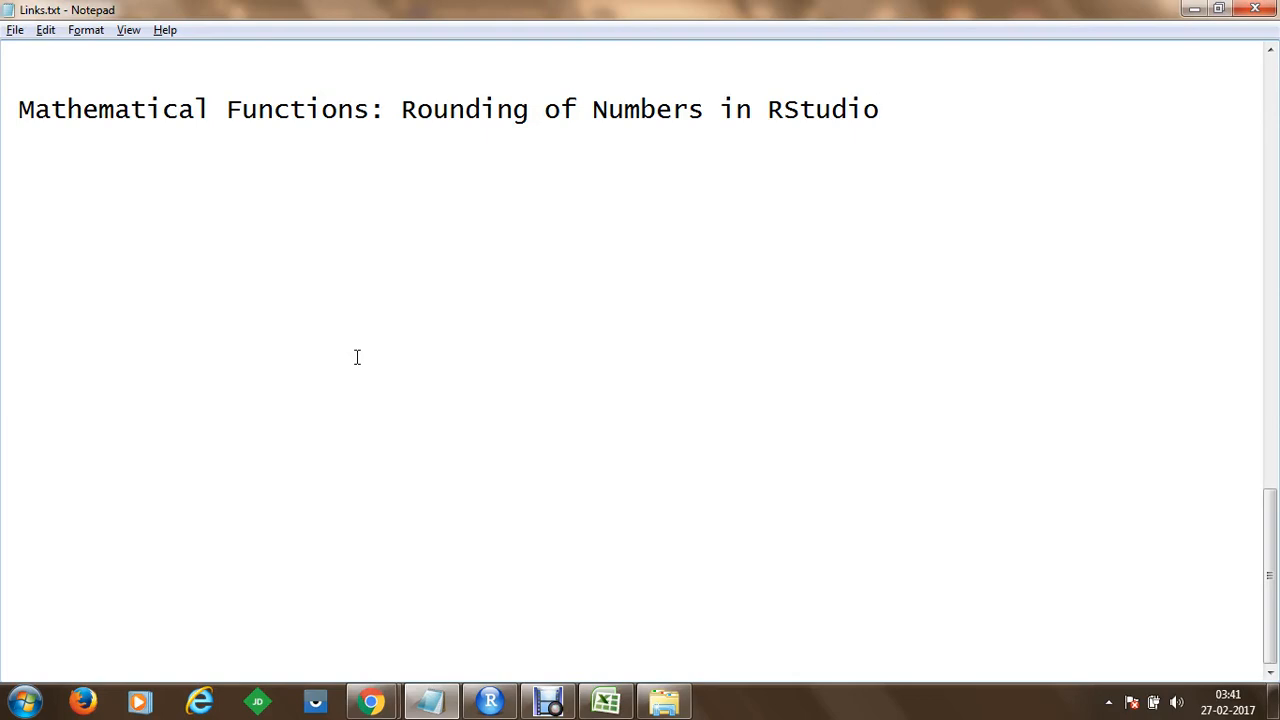
mouse_move(453, 647)
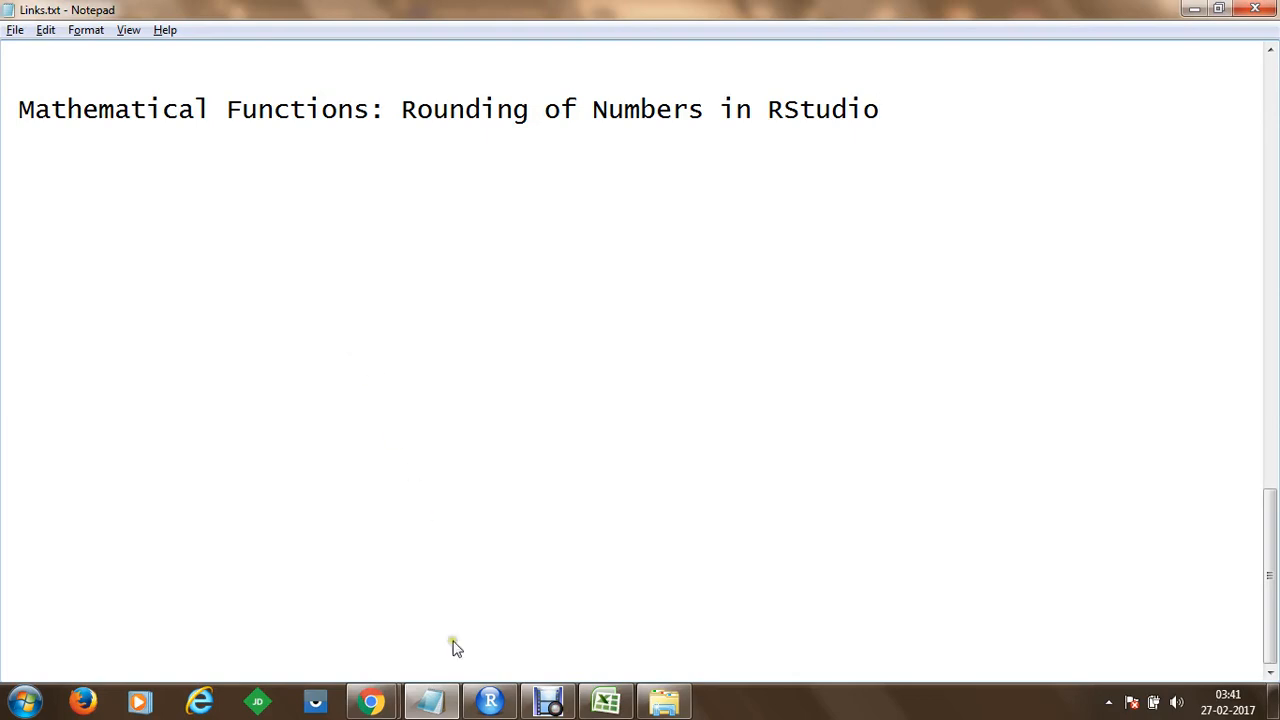
Step: Highlight the ceiling, floor, round and signif descriptions in the help page
left_click(490, 701)
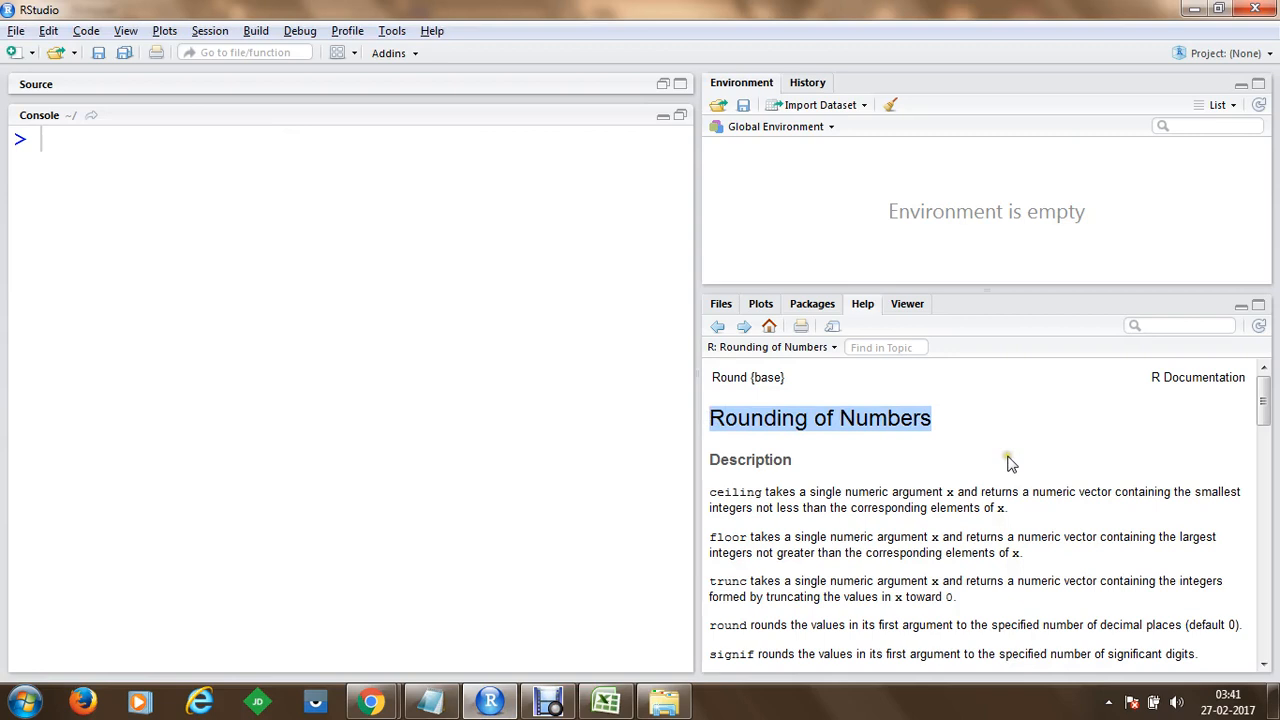
scroll("down", 3)
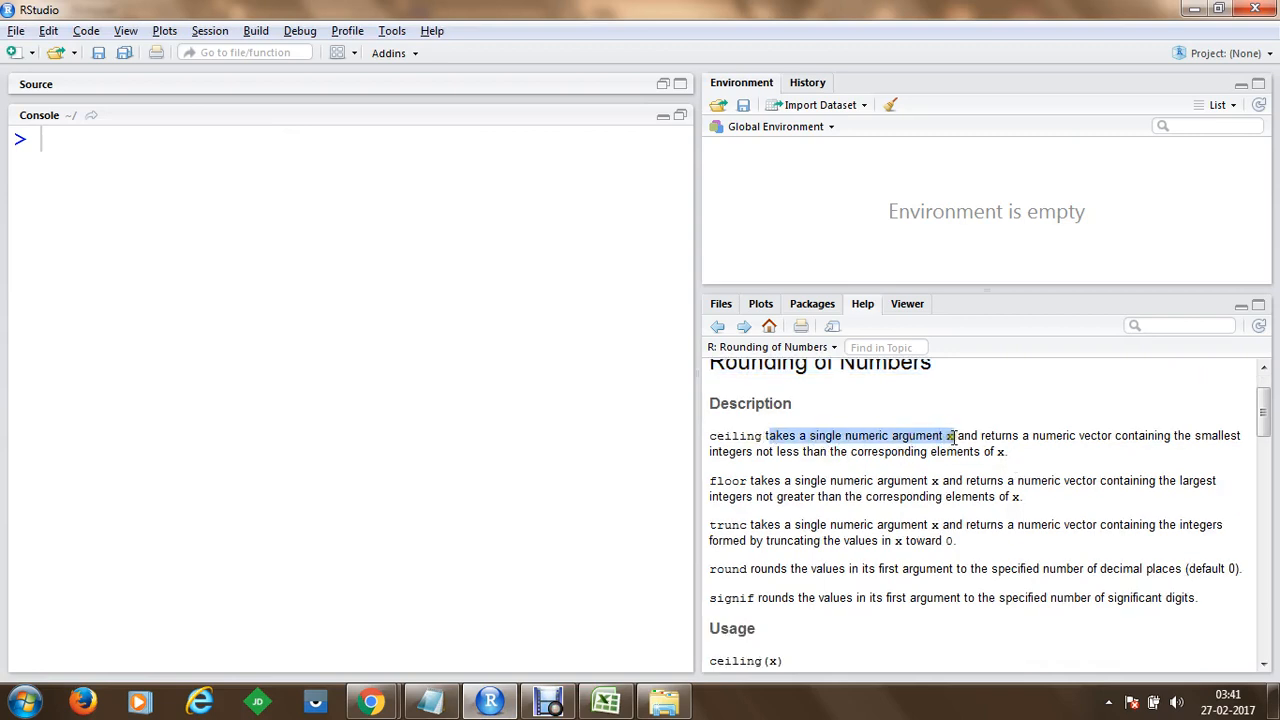
left_click_drag(981, 435, 1114, 435)
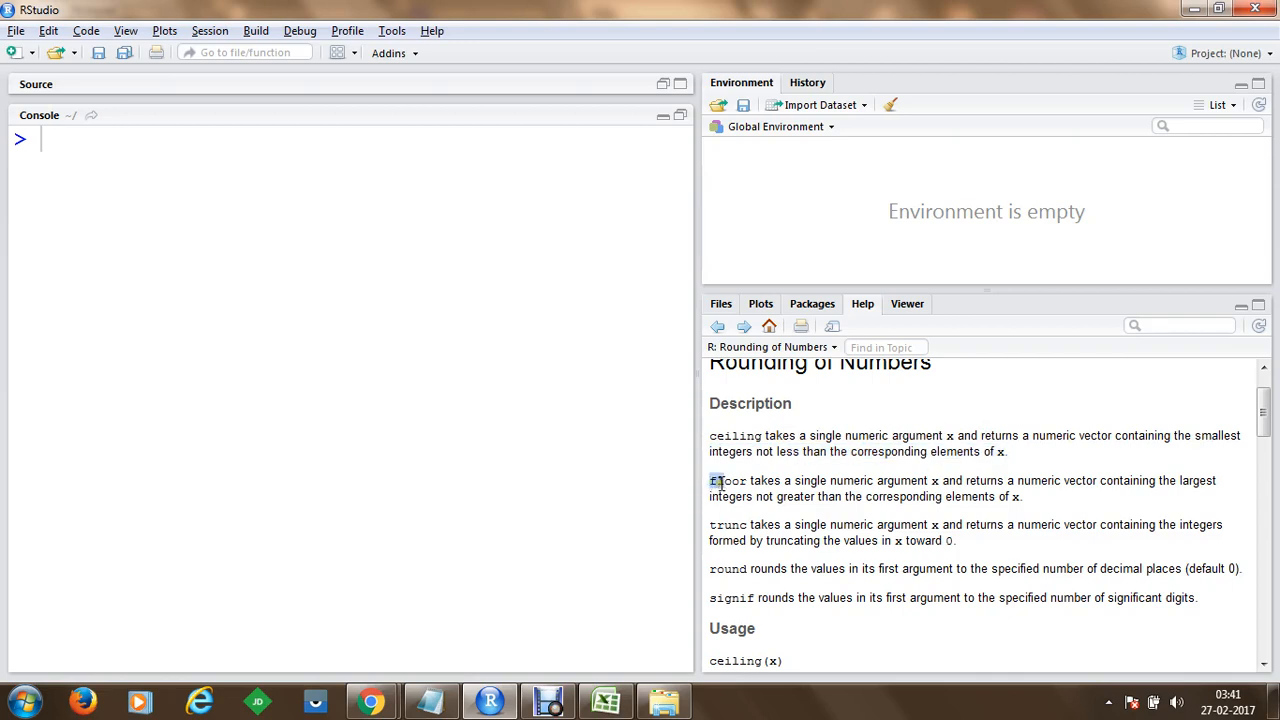
left_click_drag(810, 480, 955, 480)
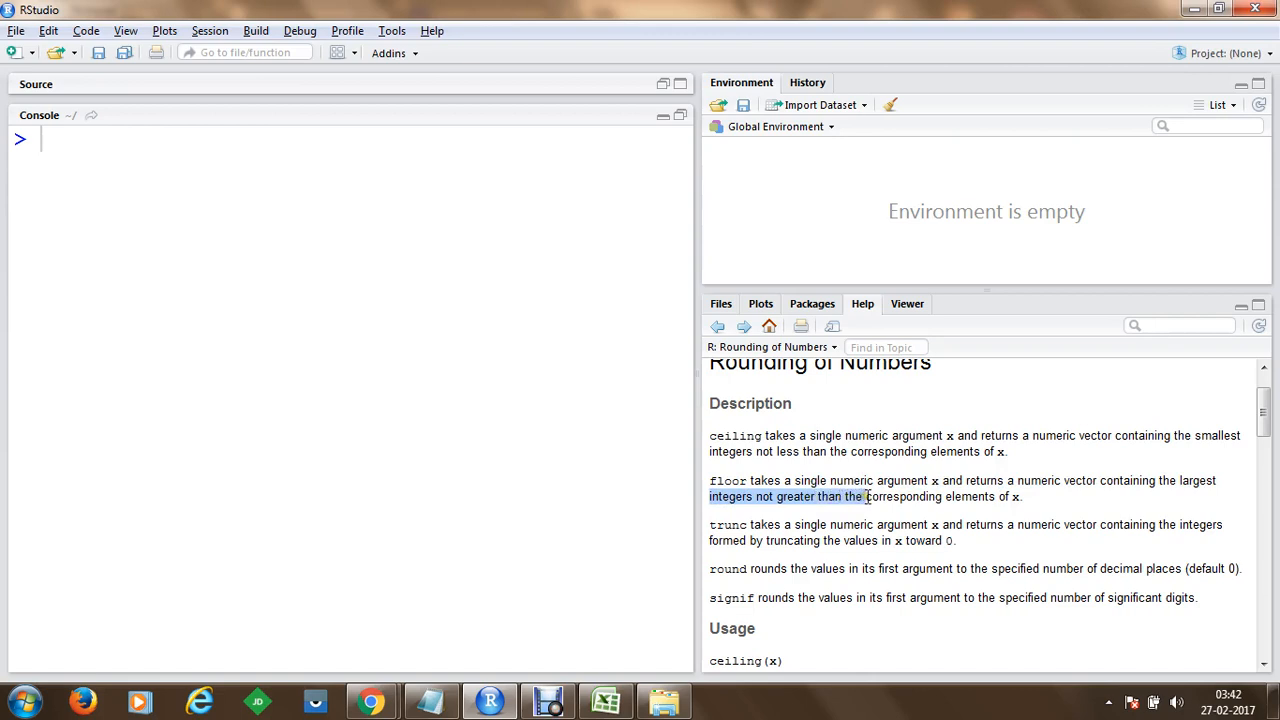
left_click_drag(865, 497, 1023, 497)
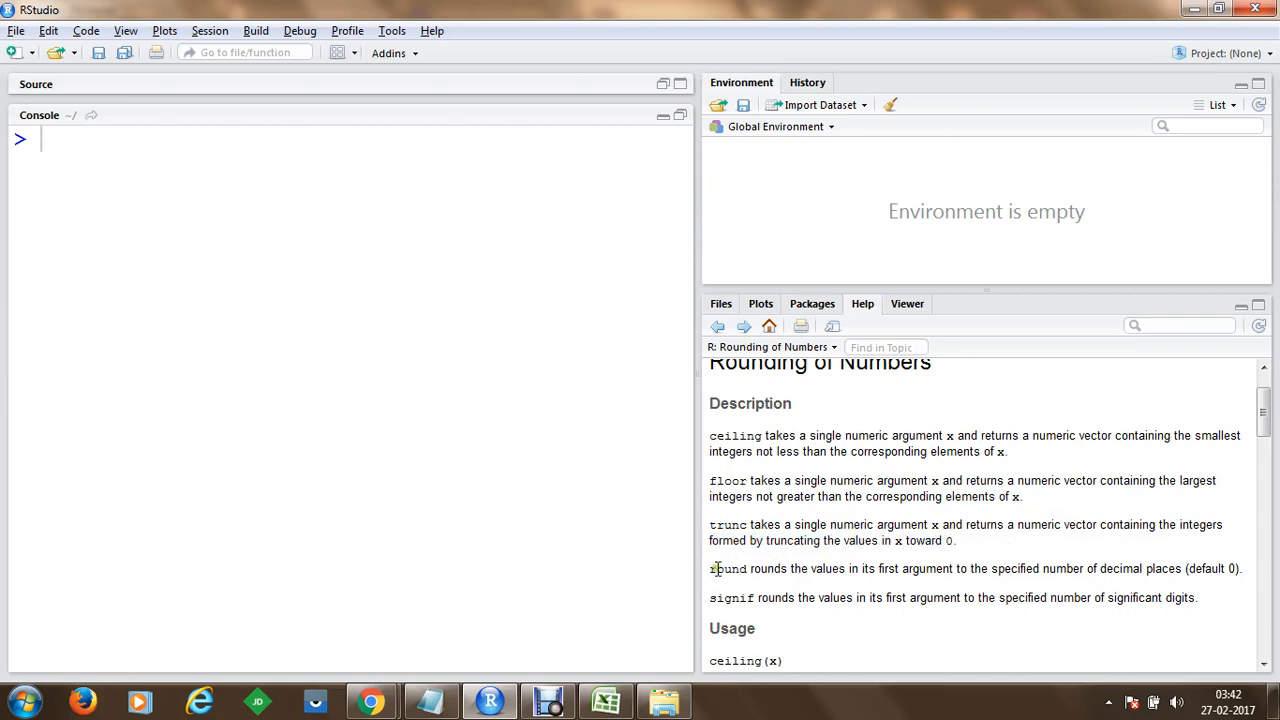
left_click_drag(752, 568, 877, 568)
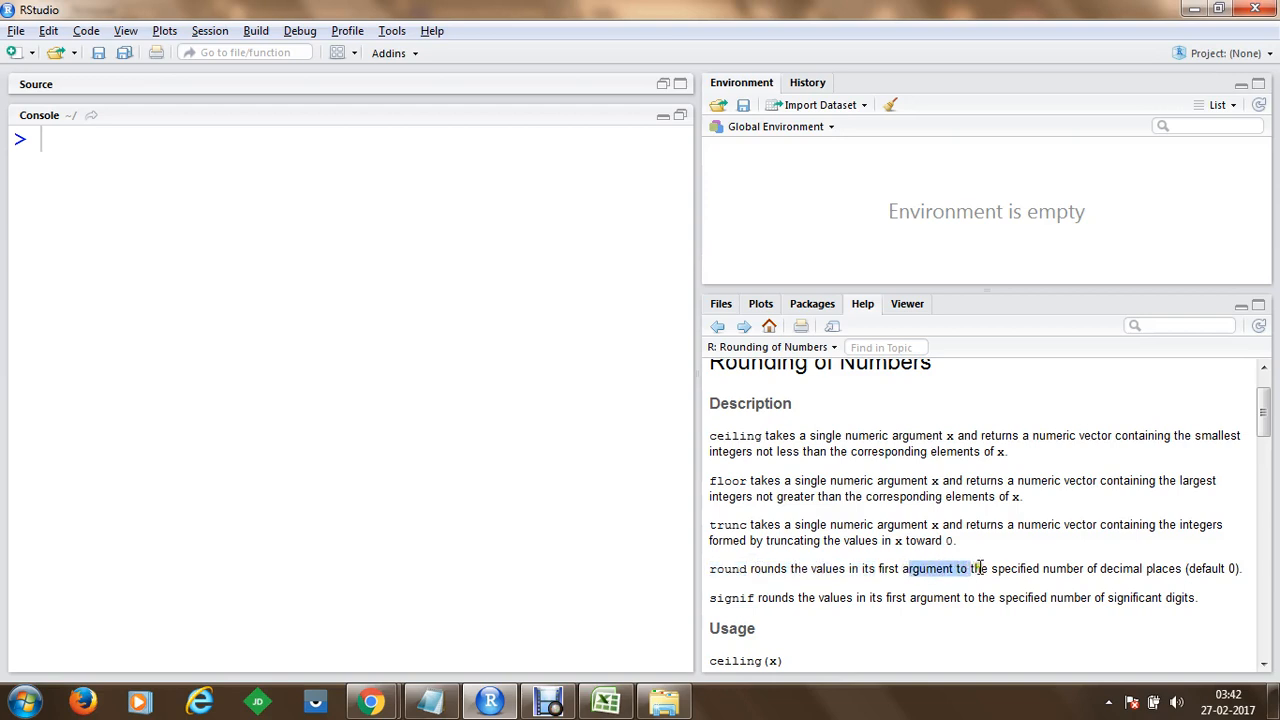
left_click_drag(1043, 568, 1182, 568)
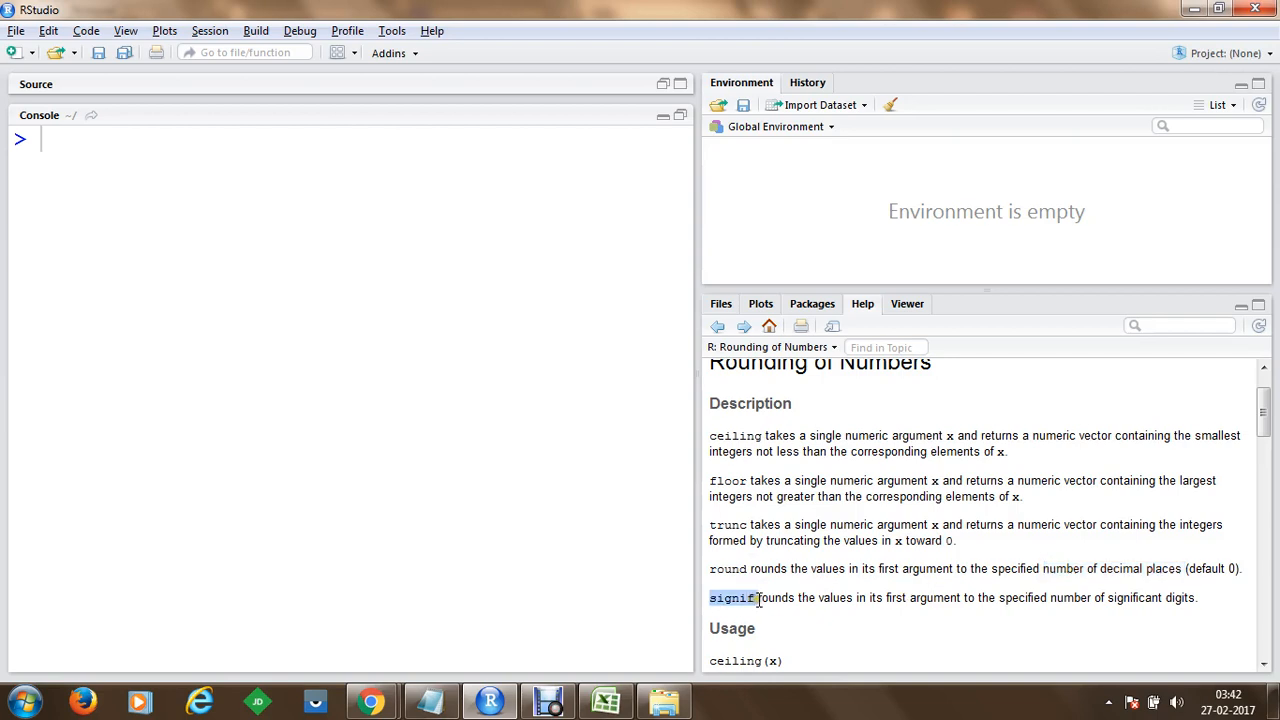
left_click_drag(787, 597, 978, 597)
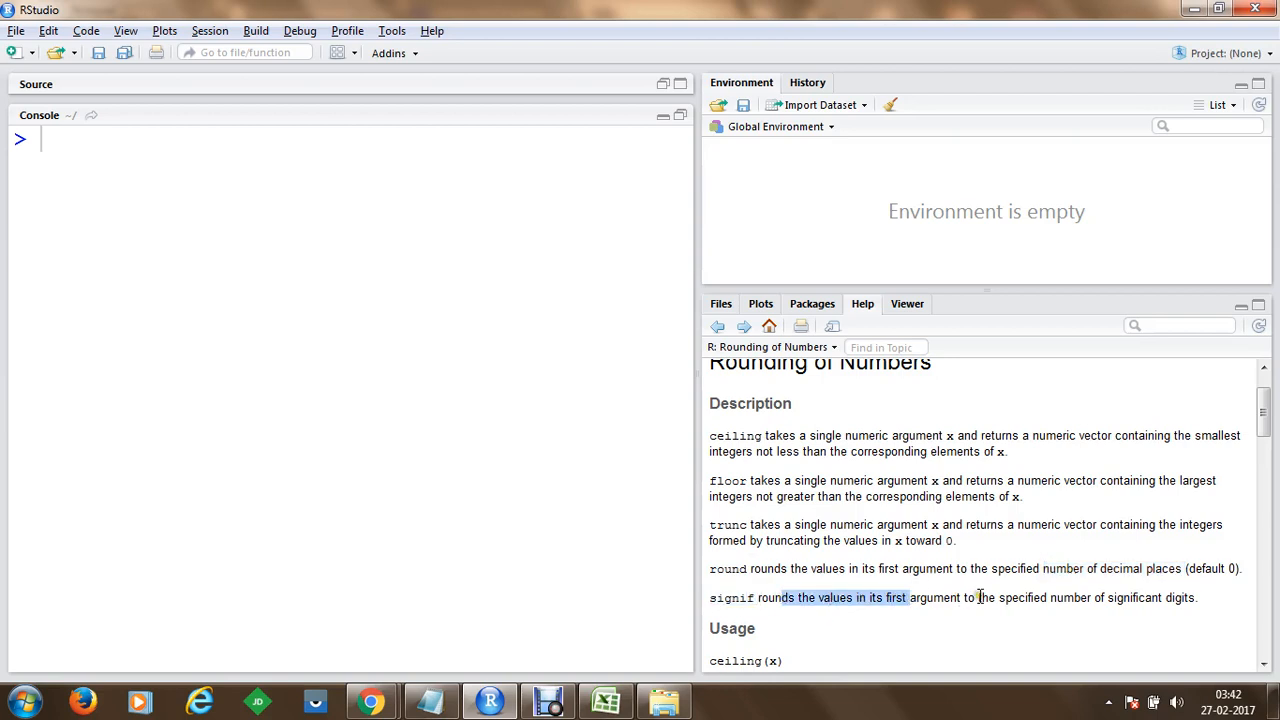
left_click(902, 598)
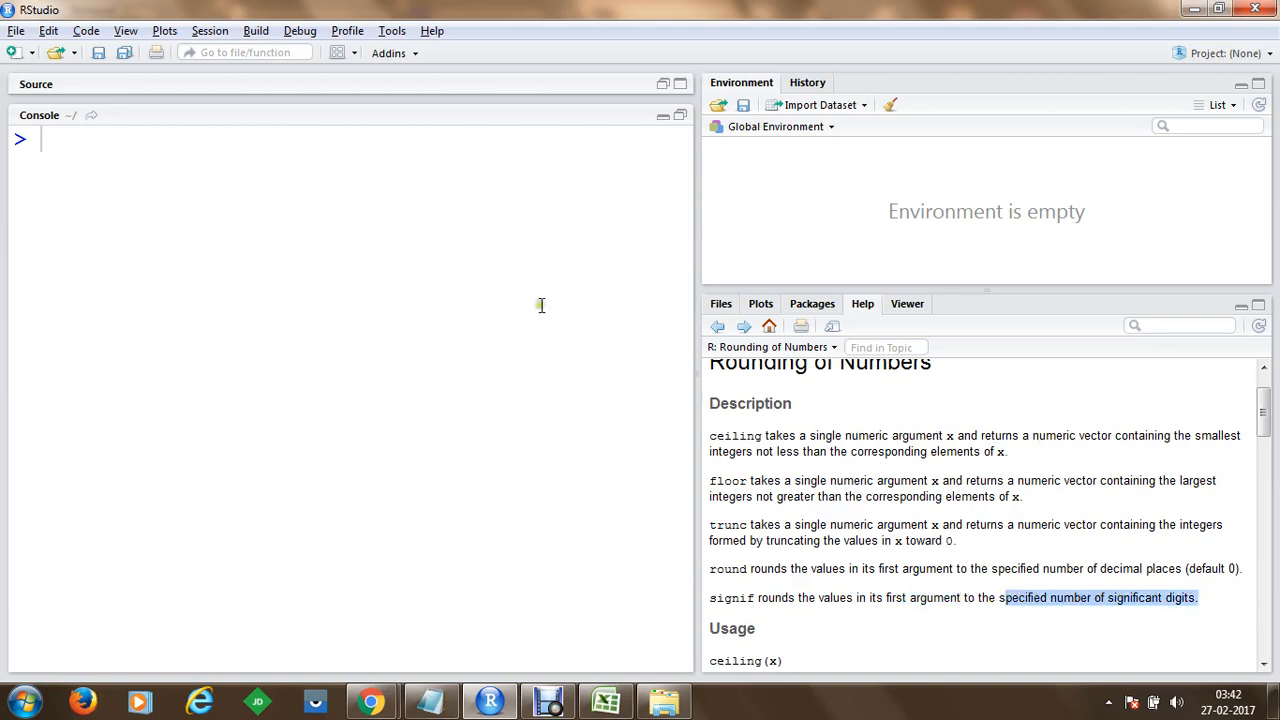
Step: Store x = 202.54 and run ceiling(x), which returns 203
type("x")
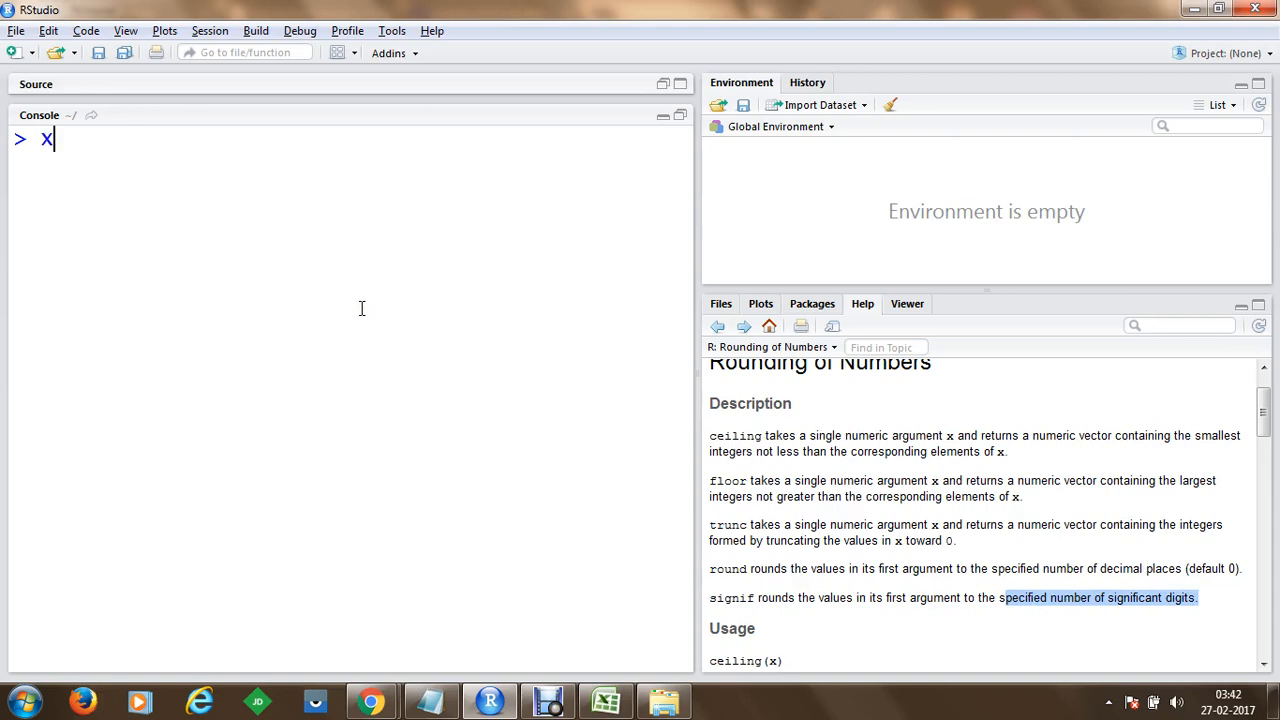
type("= 2")
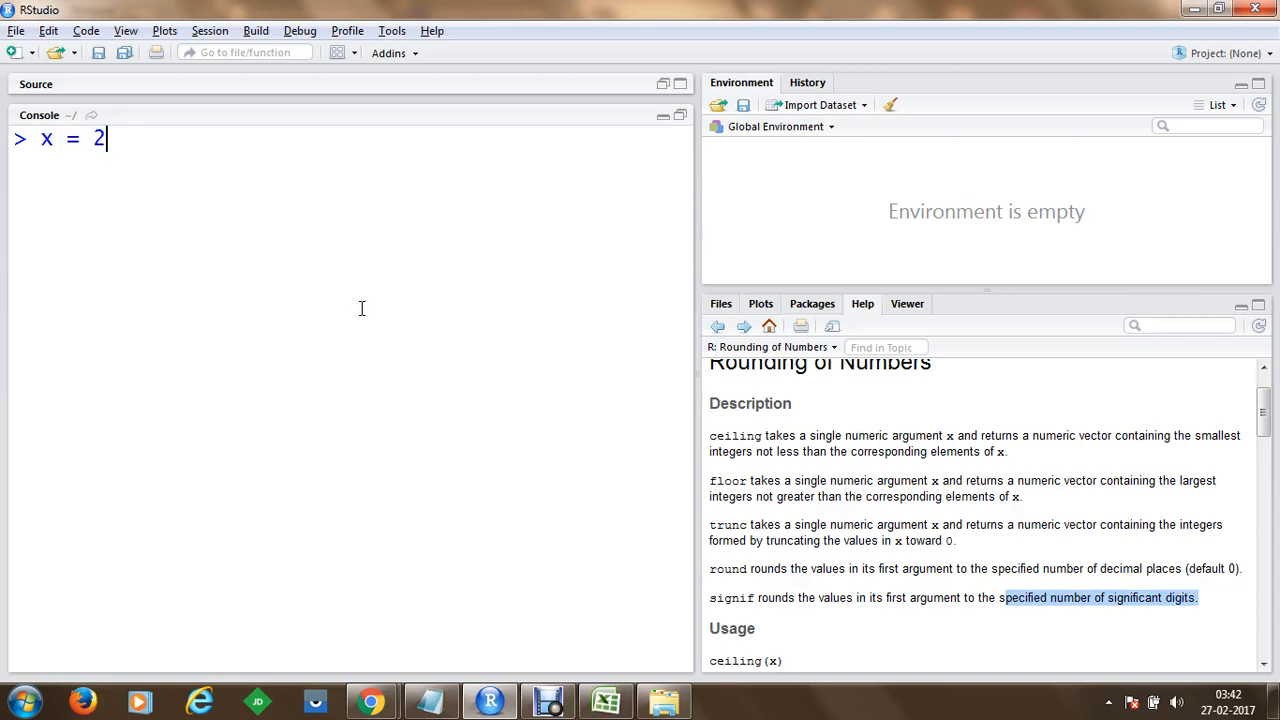
type("02.54")
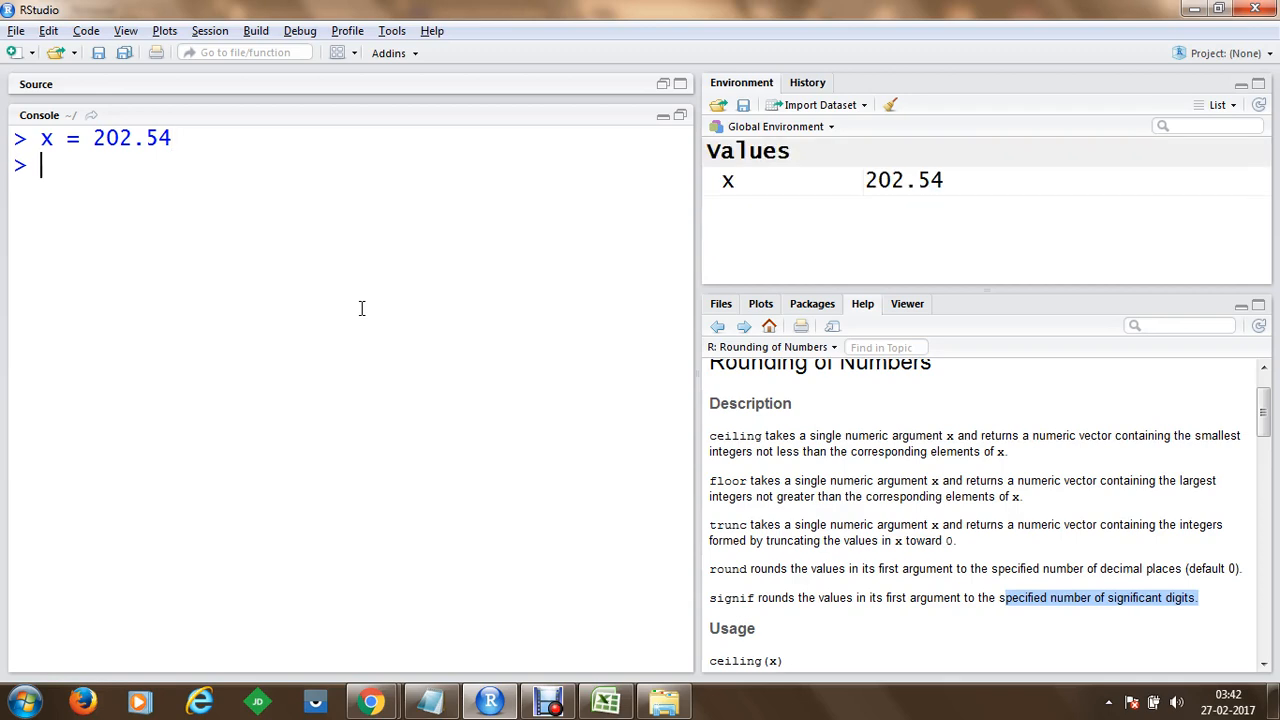
type("celi")
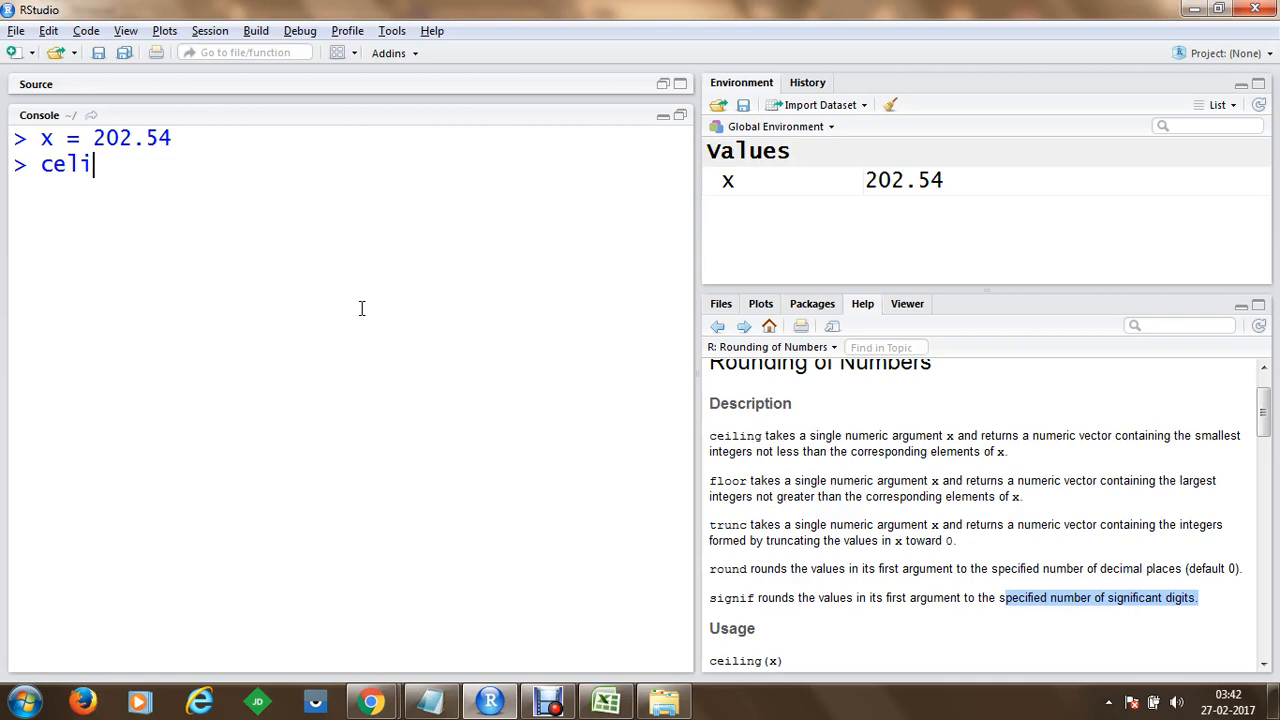
type("ing(")
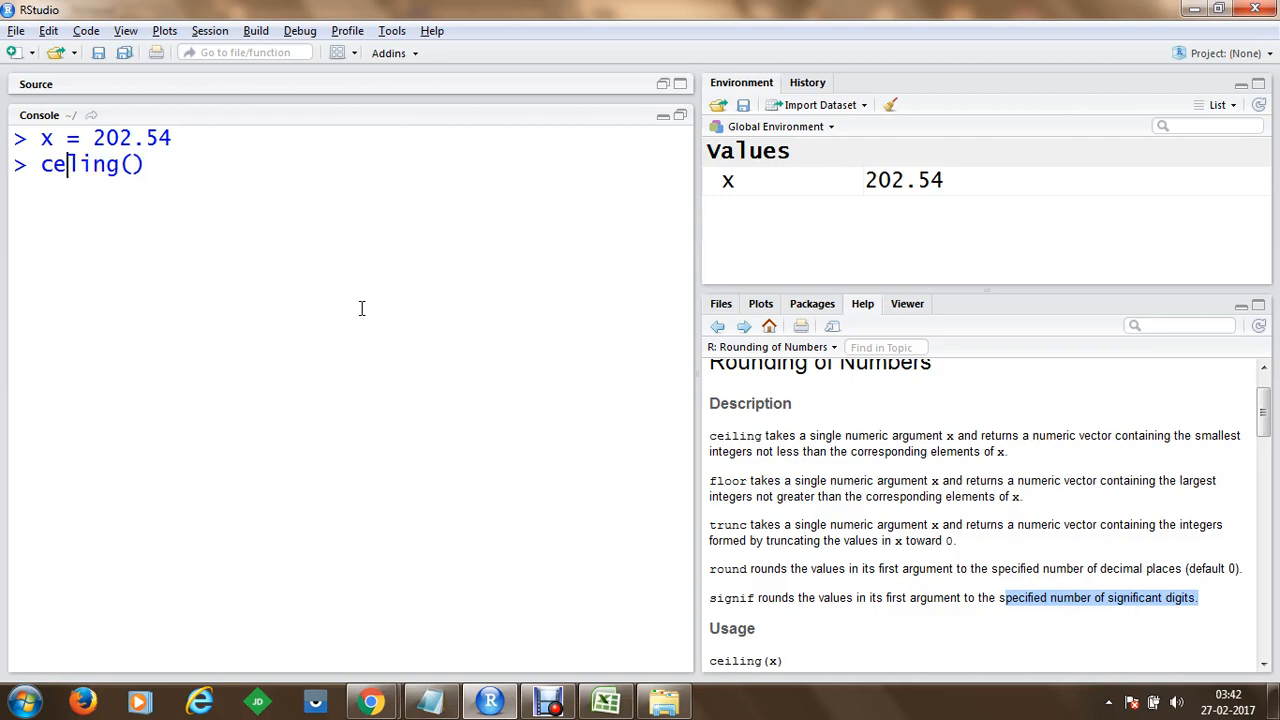
type("x")
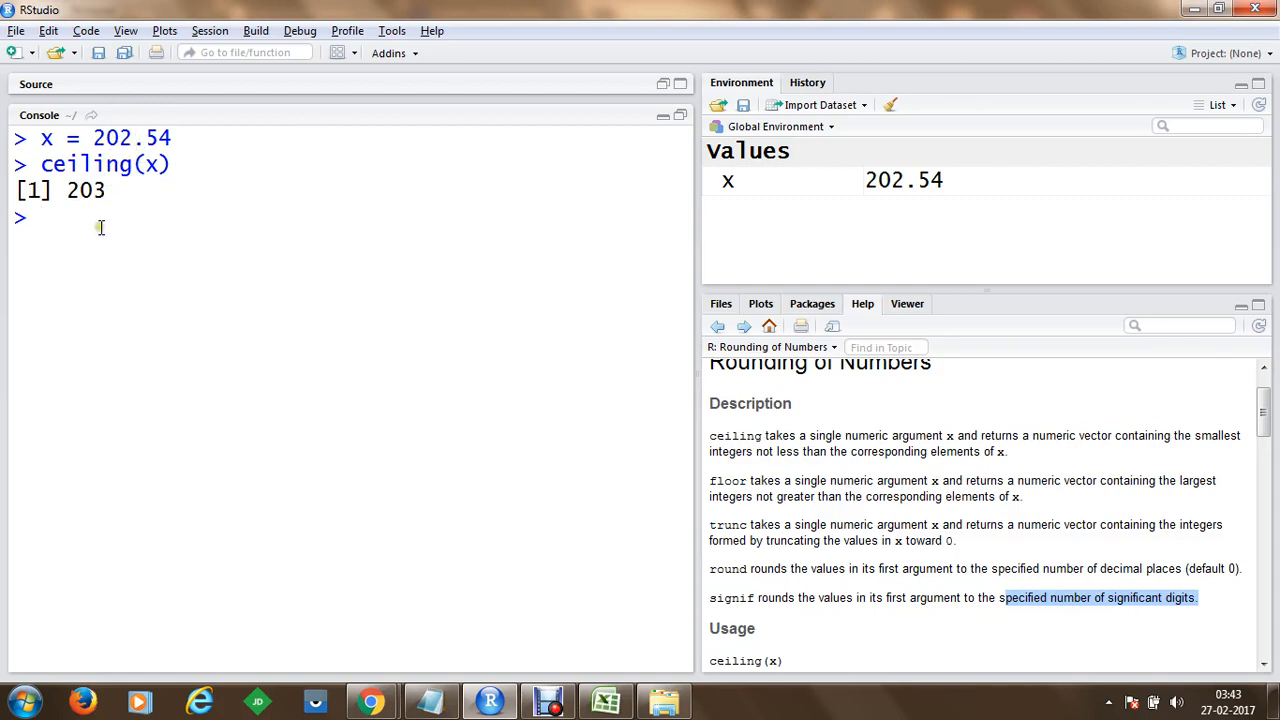
Step: Run floor(x) returning 202, then round(x) returning 203
type("flo")
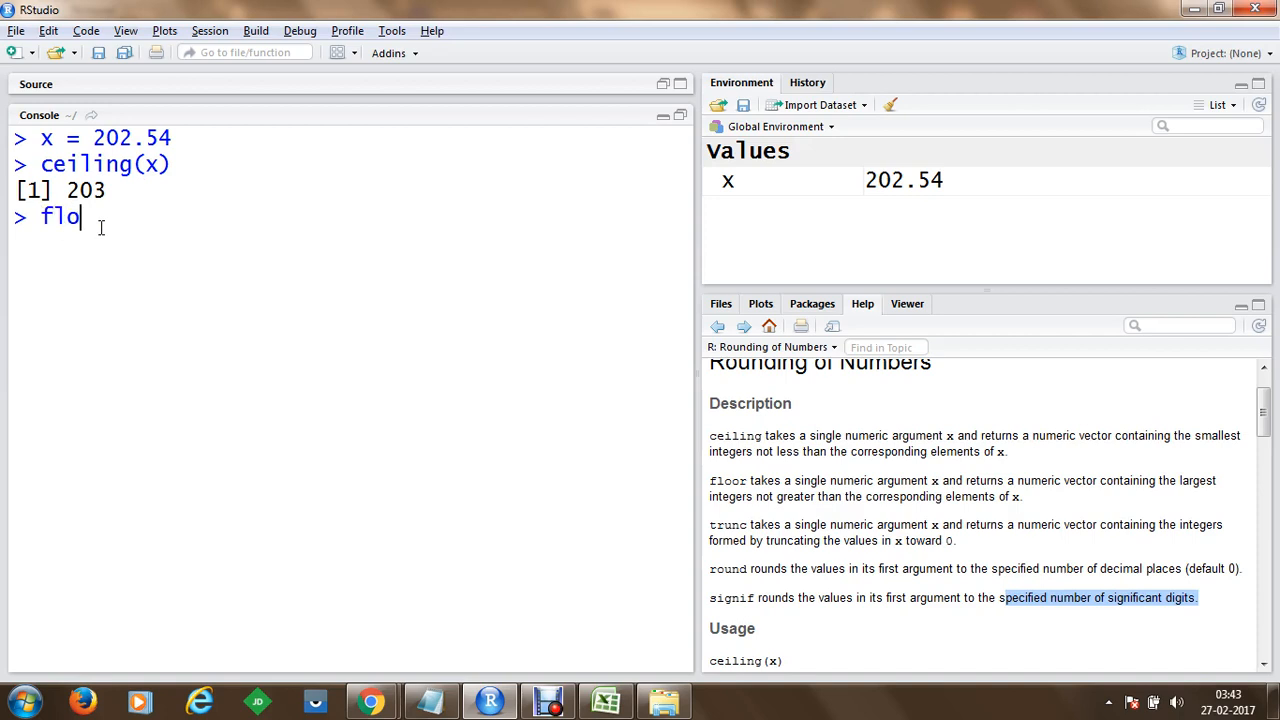
type("or()")
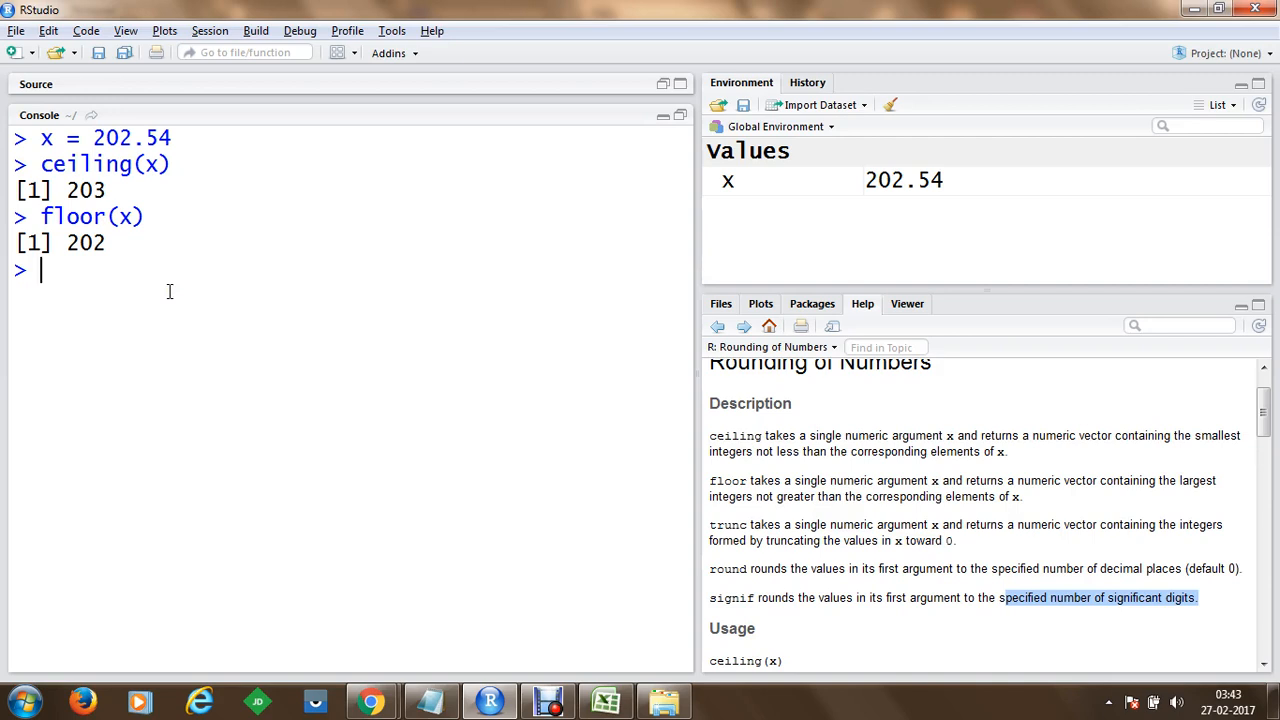
type("round()")
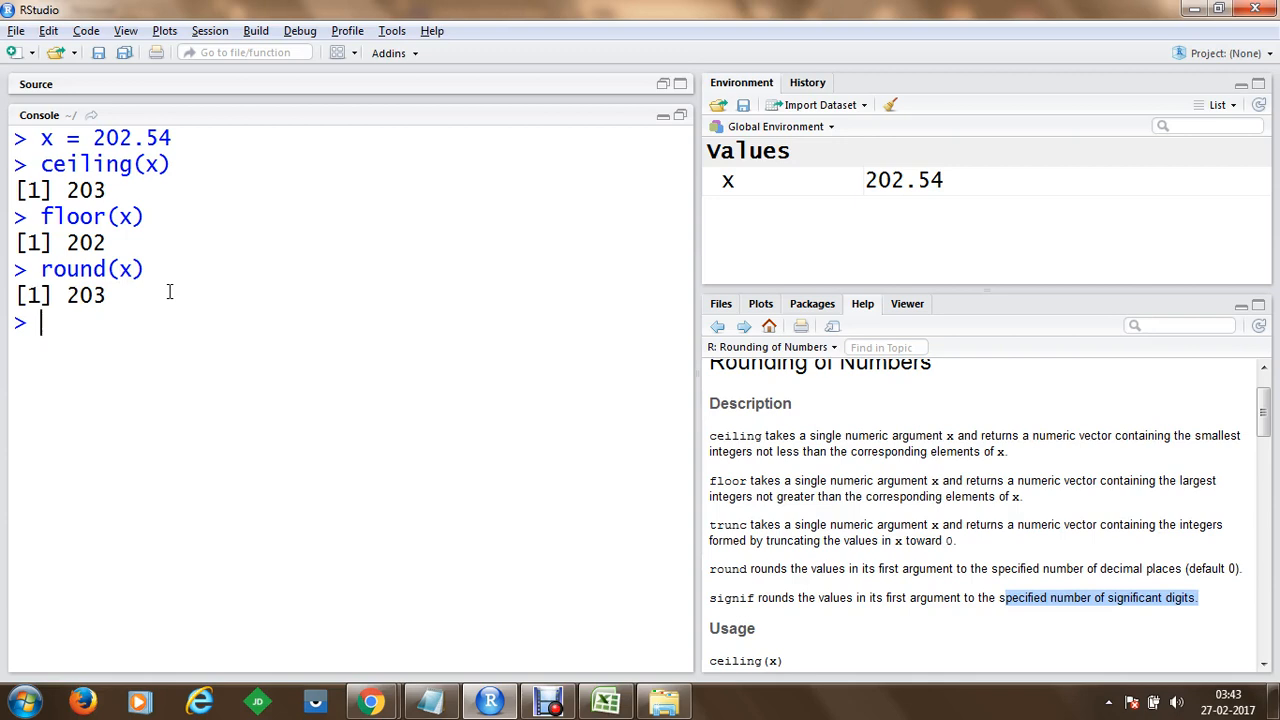
Step: Run signif(x, 4), which returns 202.5
type("sign")
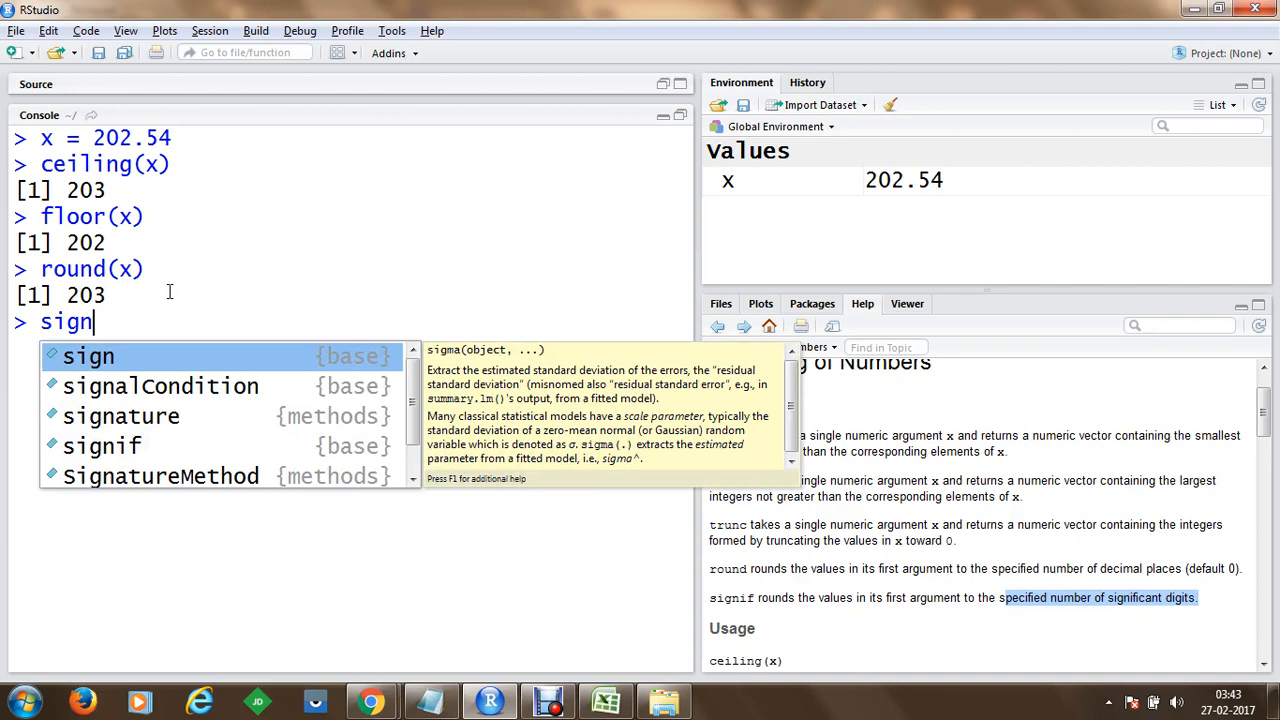
type("if")
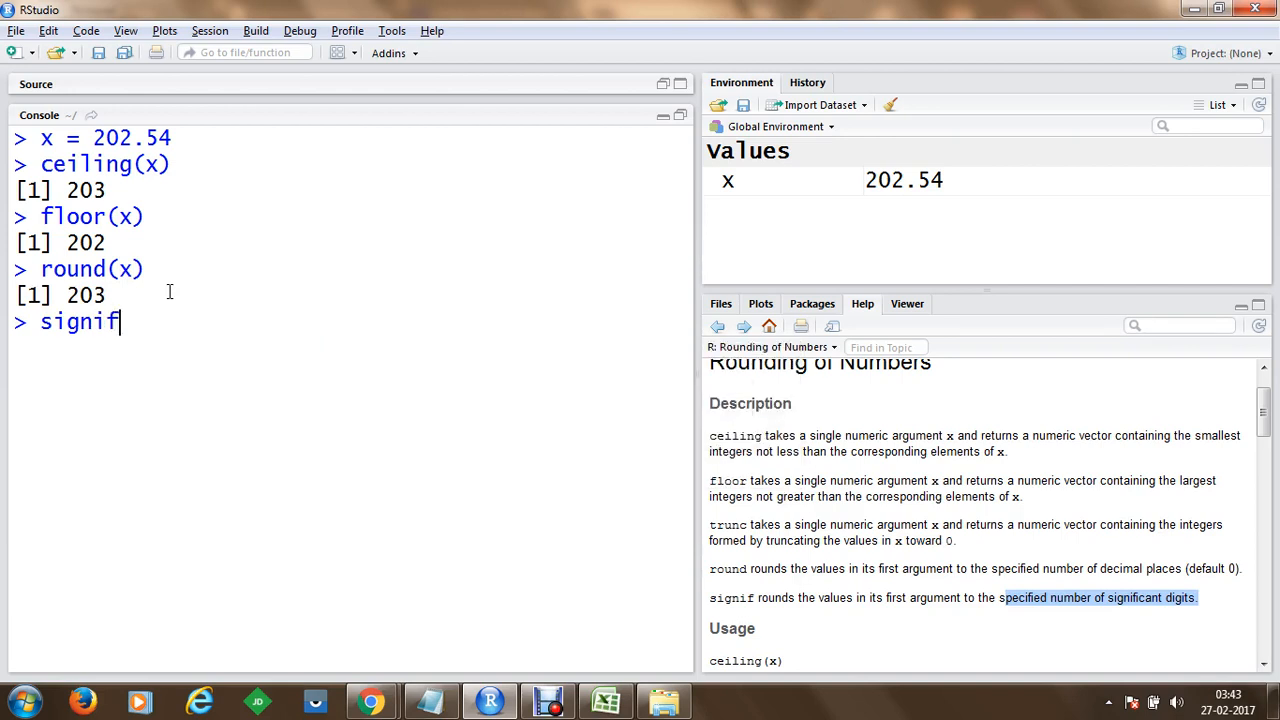
type("()")
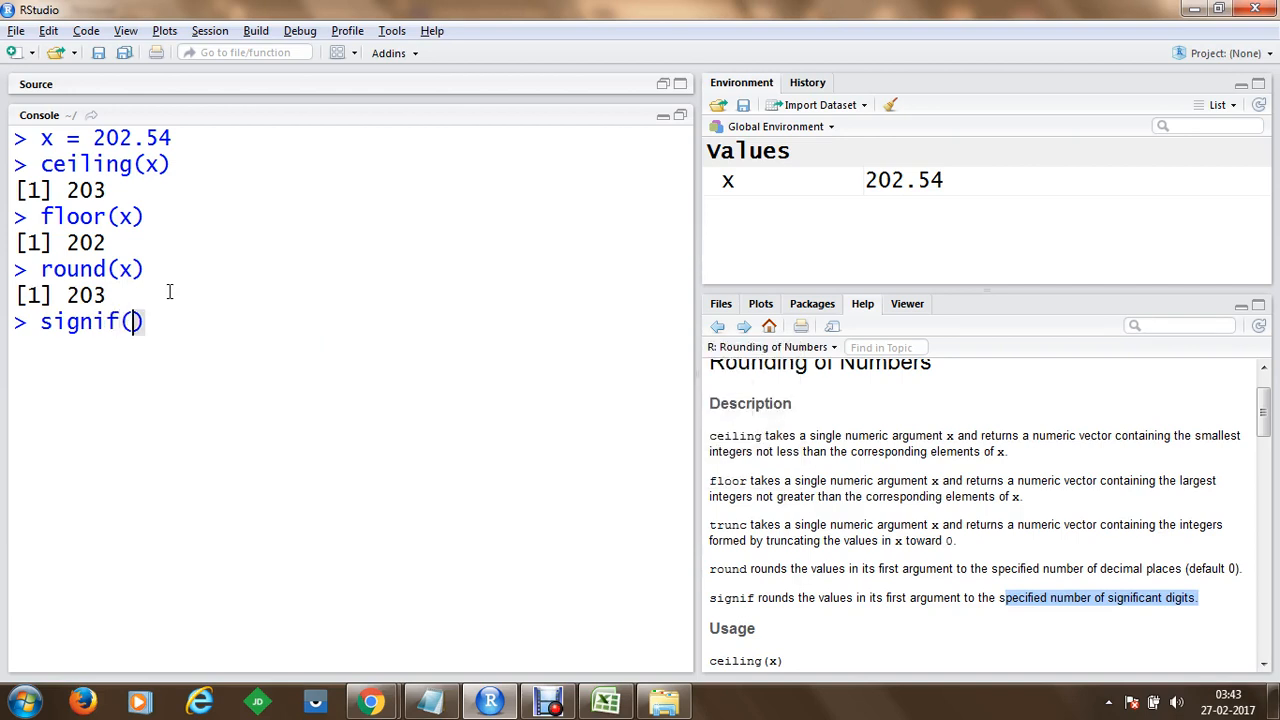
double_click(123, 137)
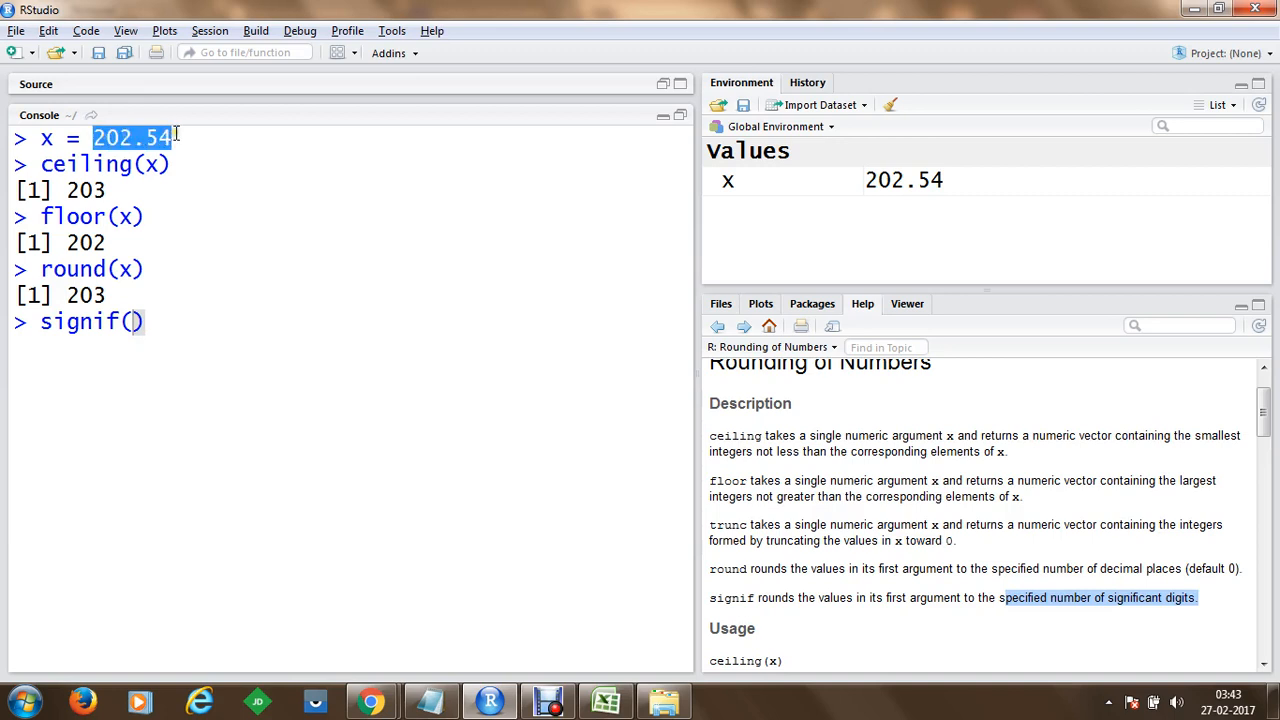
mouse_move(150, 328)
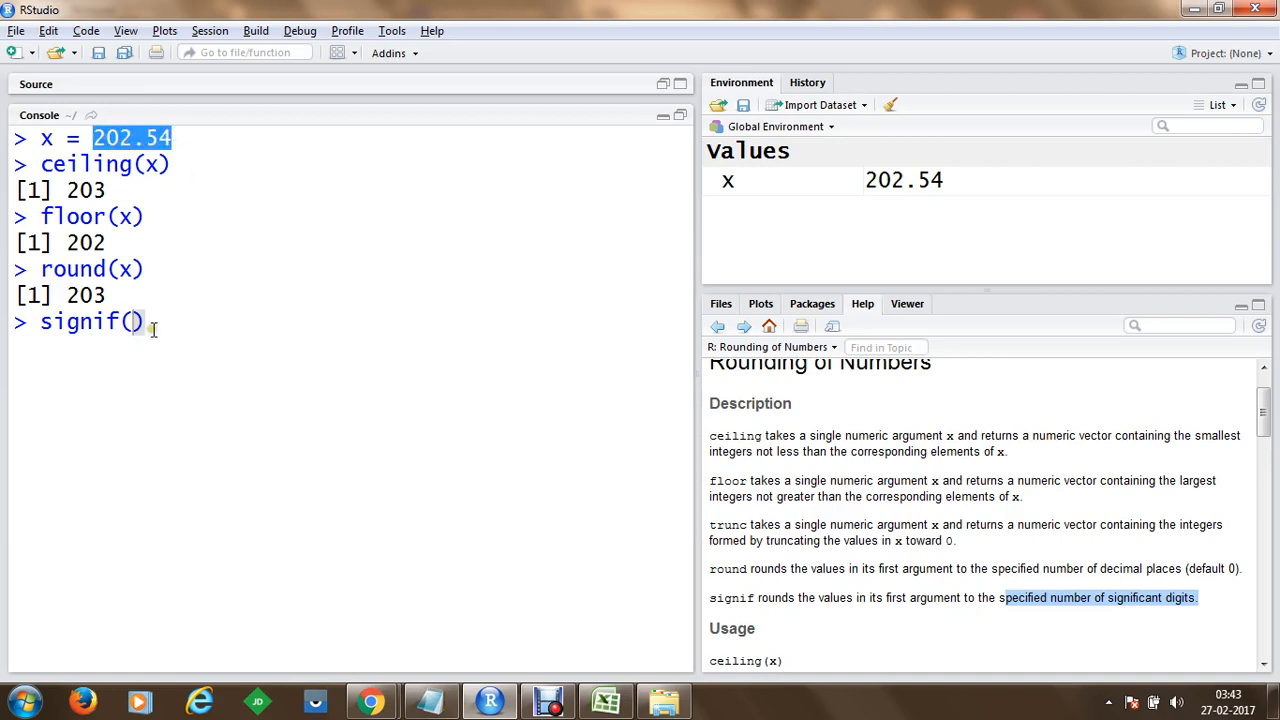
type("x")
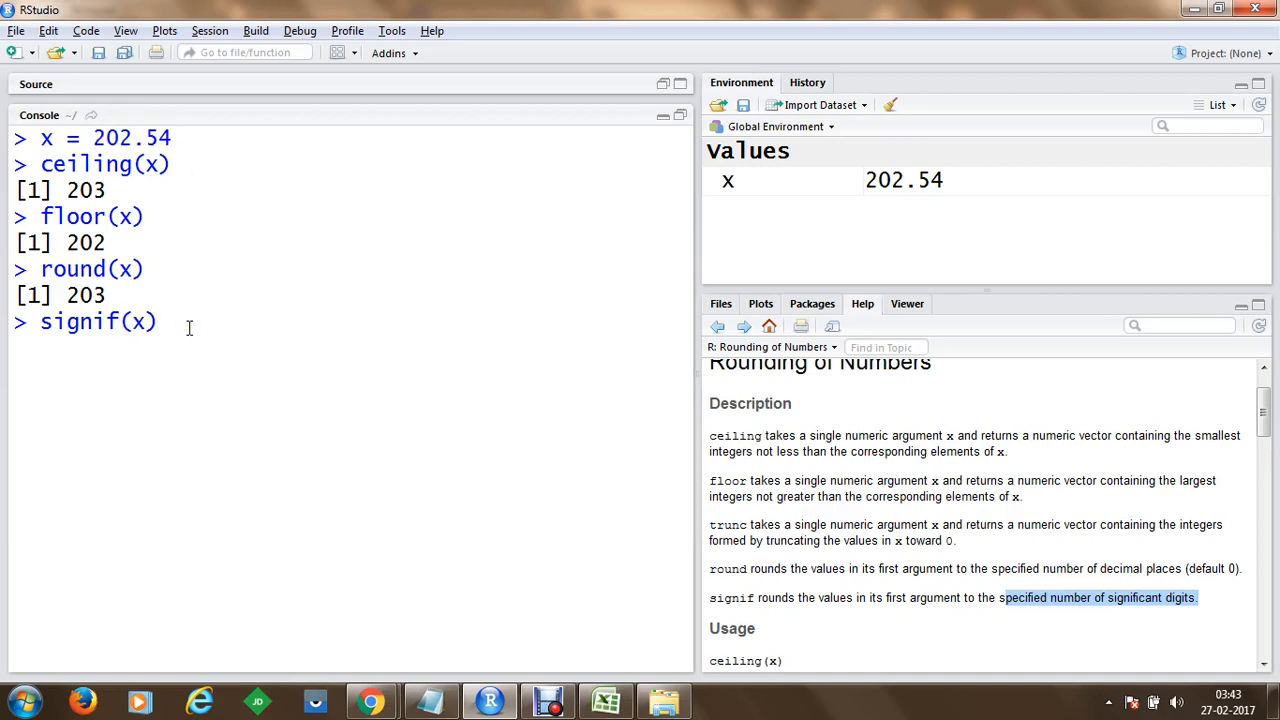
type(", 4")
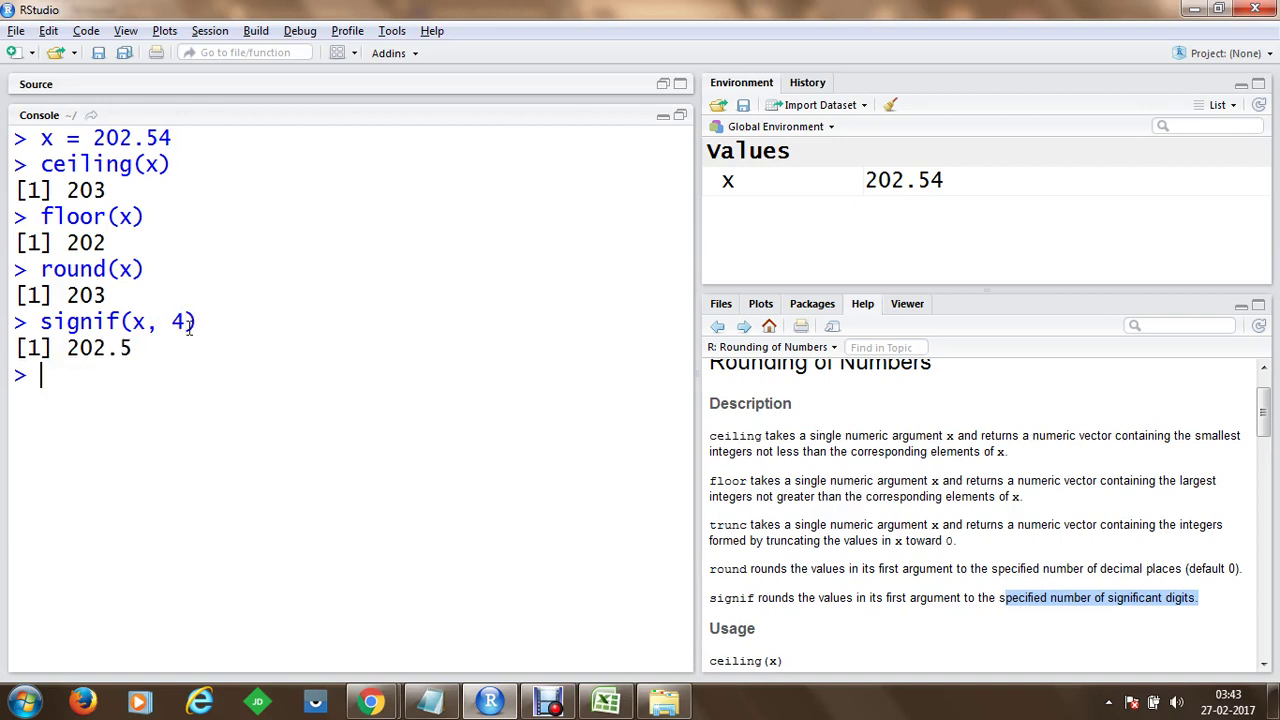
Step: Rerun signif on x with 3, 2 and 1 digits, giving 203, 200 and 200
type("signif(x, 4)")
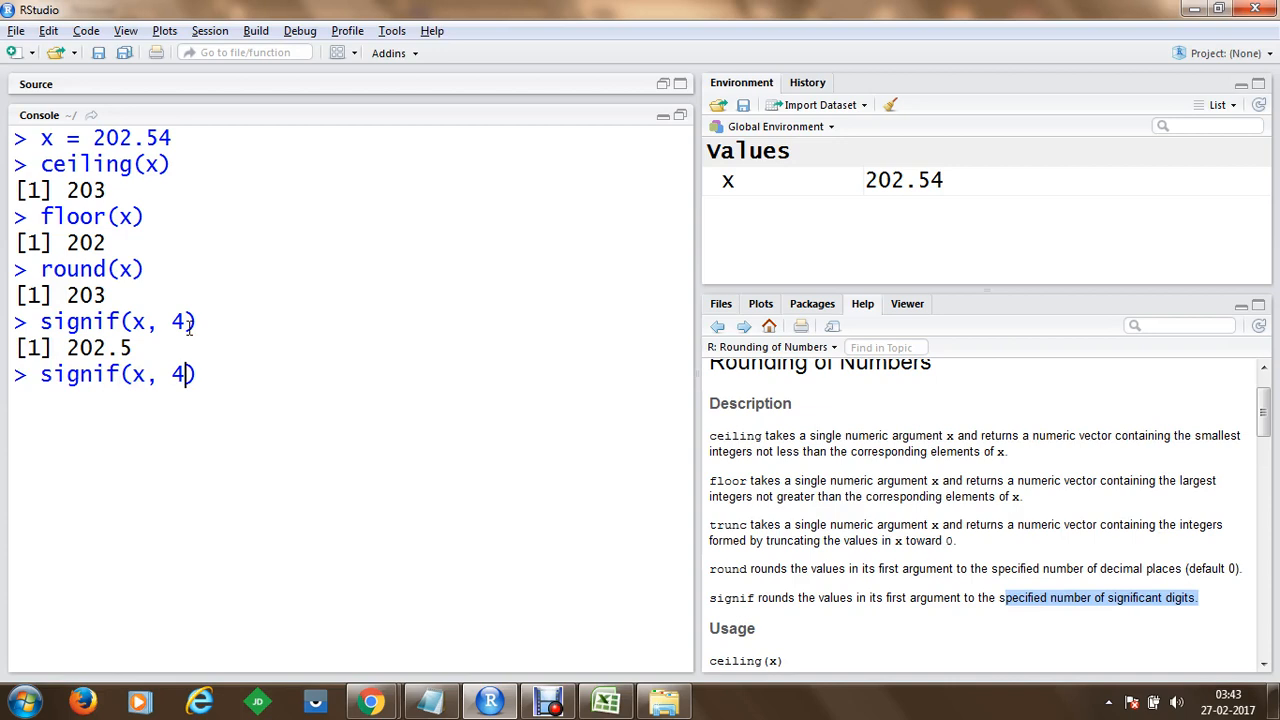
type("3")
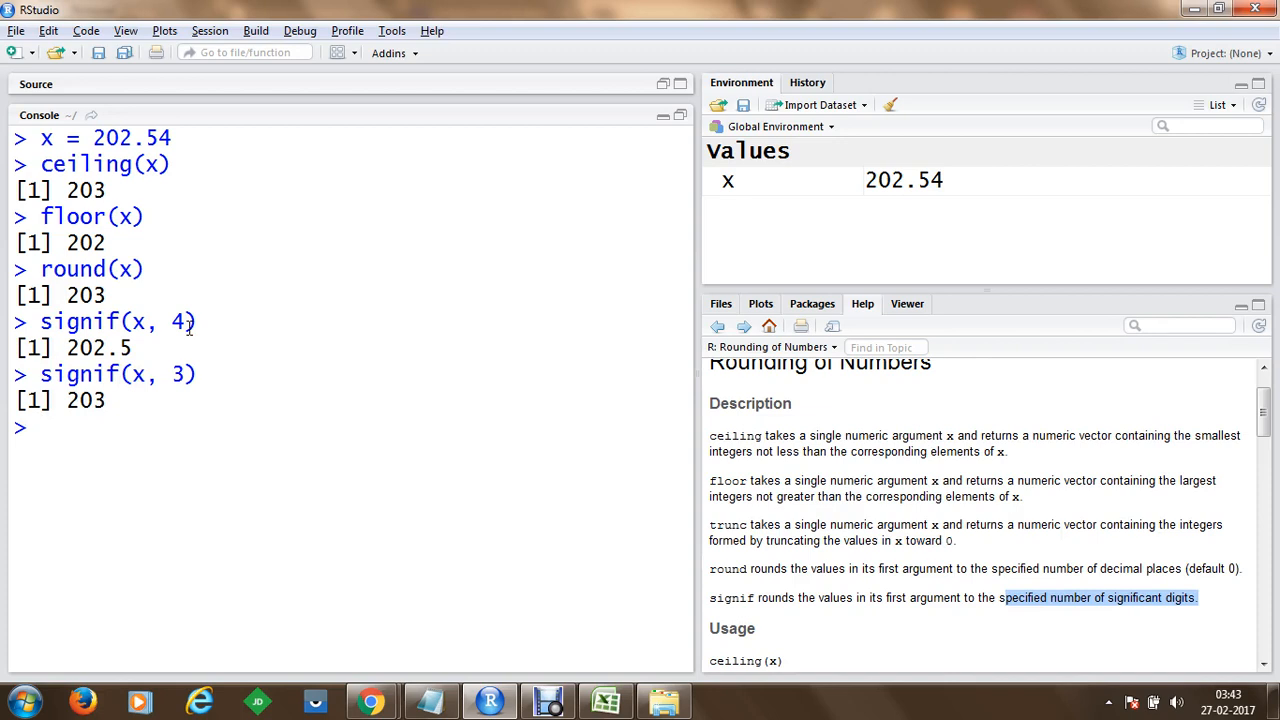
type("signif(x, 3)")
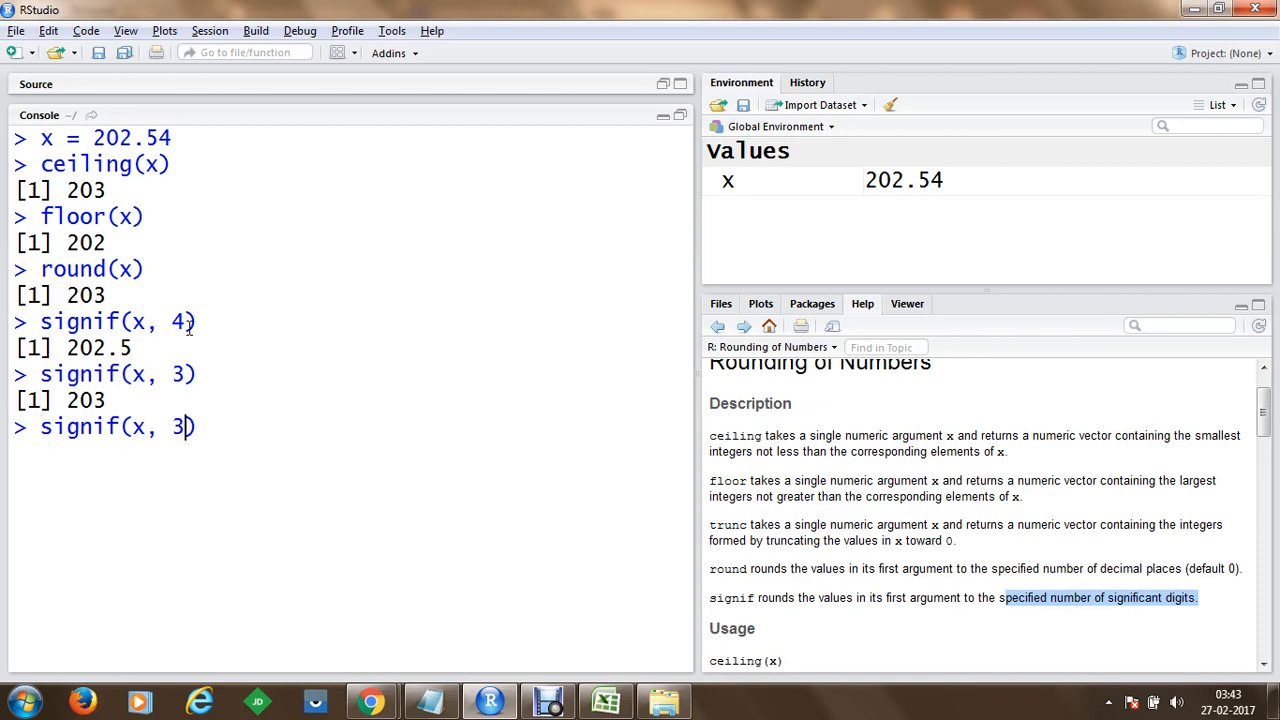
key("BackSpace")
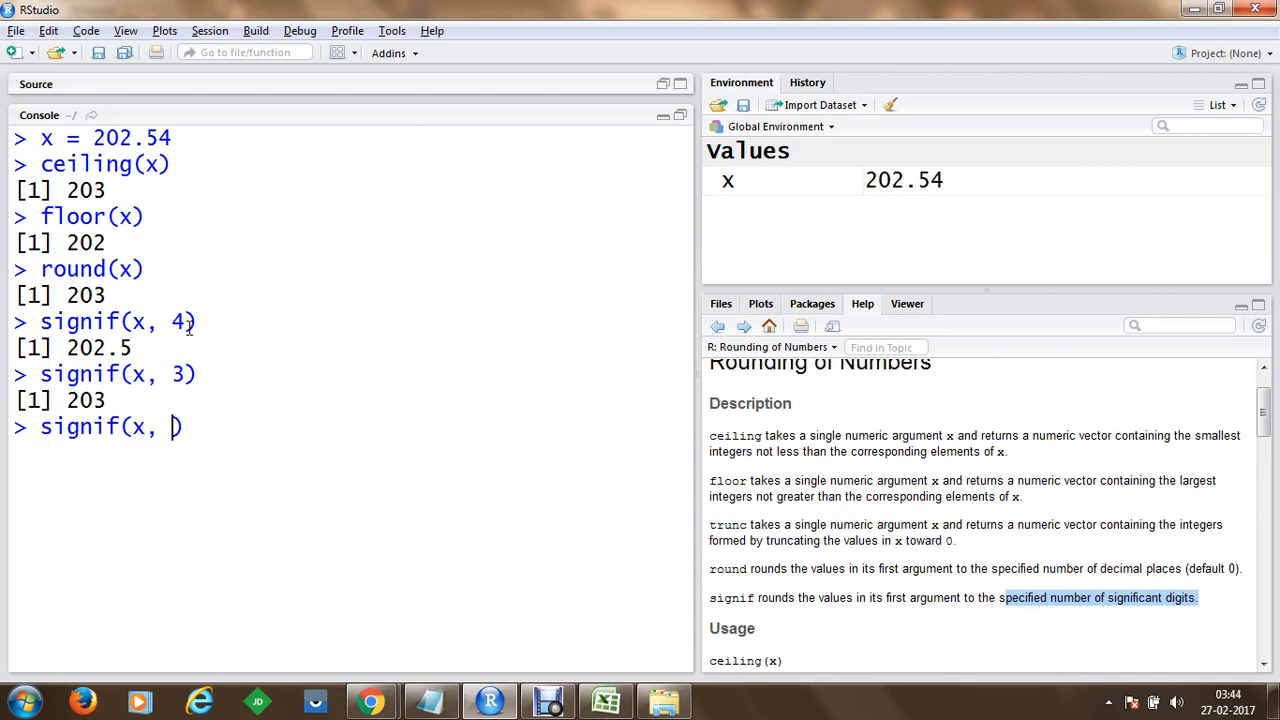
type("2")
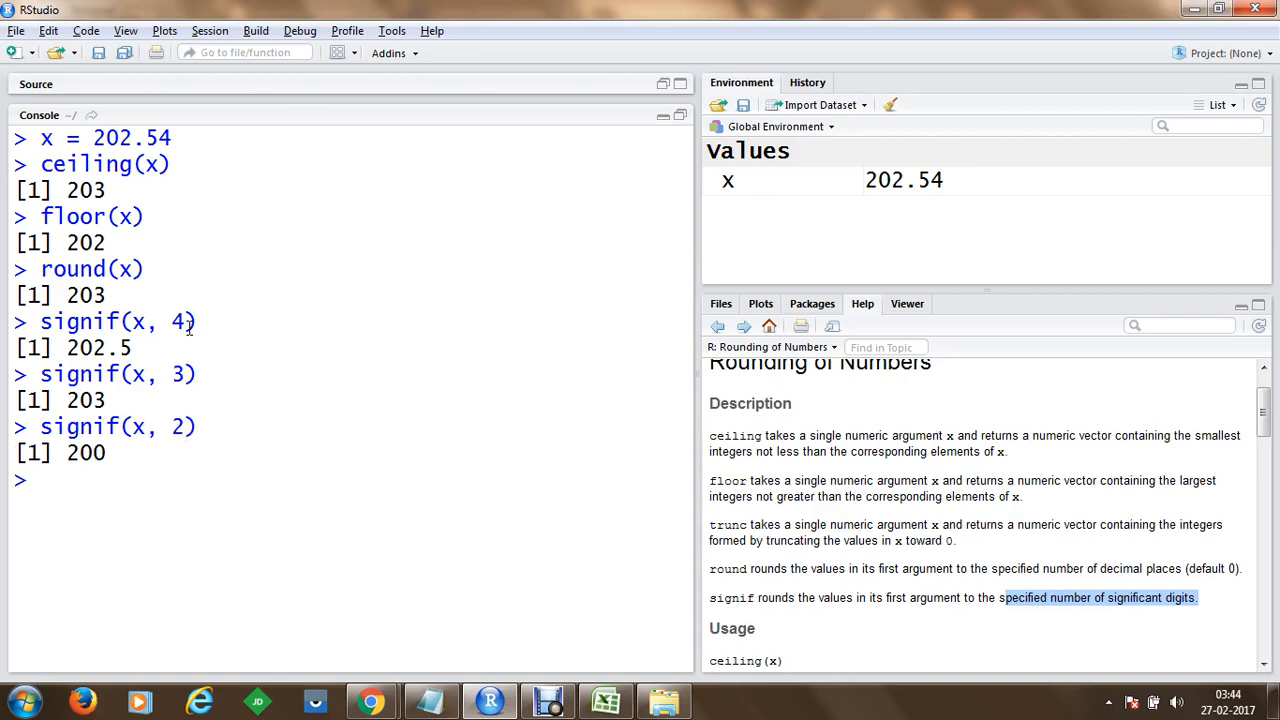
type("signif(x, 1)")
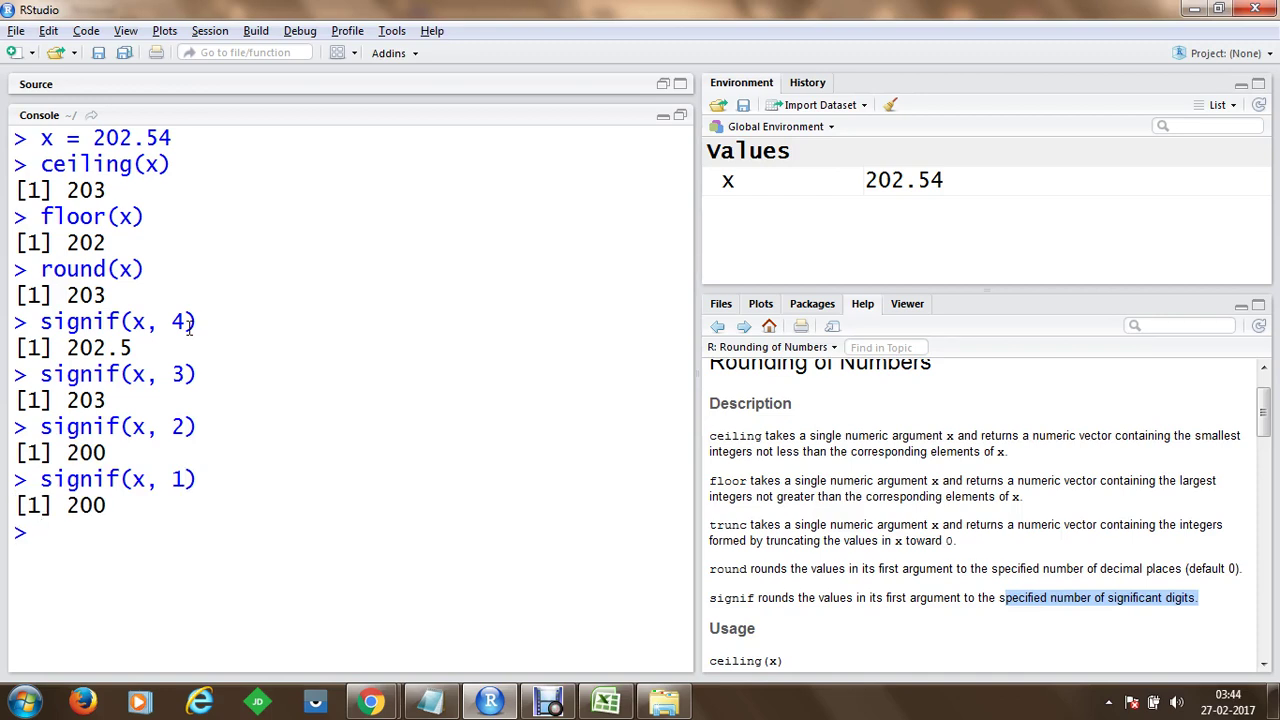
type("signif(x, 1)")
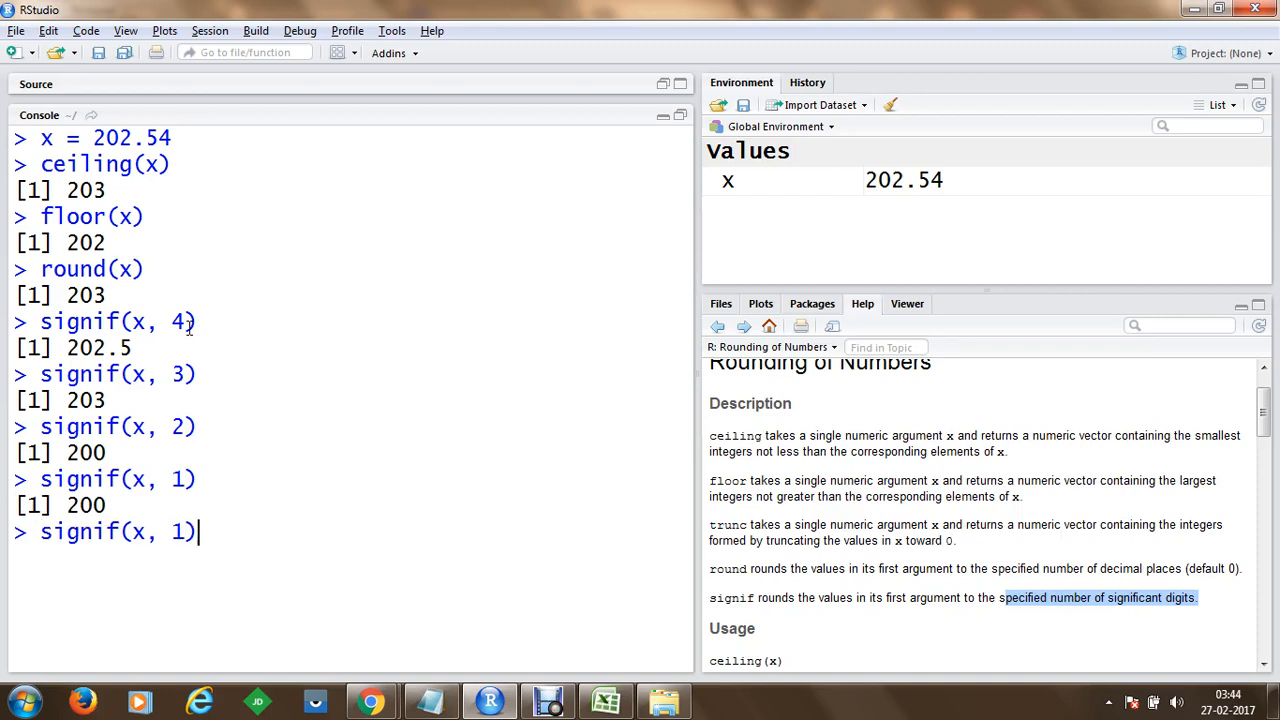
key("BackSpace")
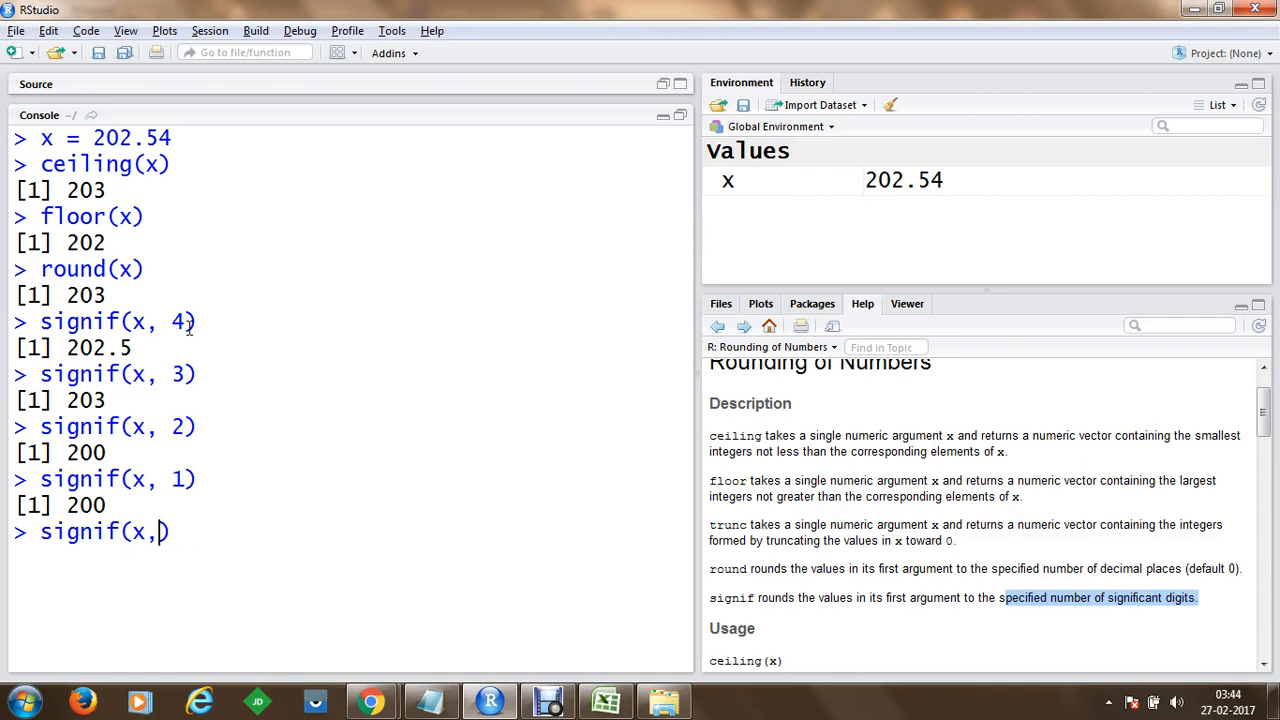